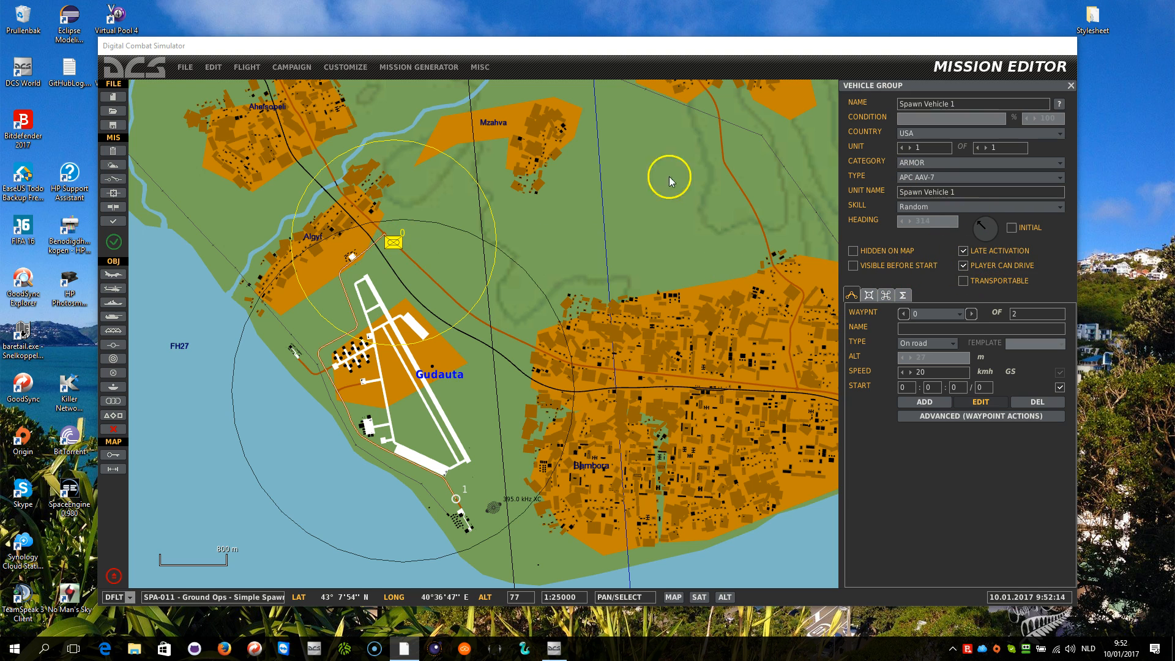
pyautogui.moveTo(819, 170)
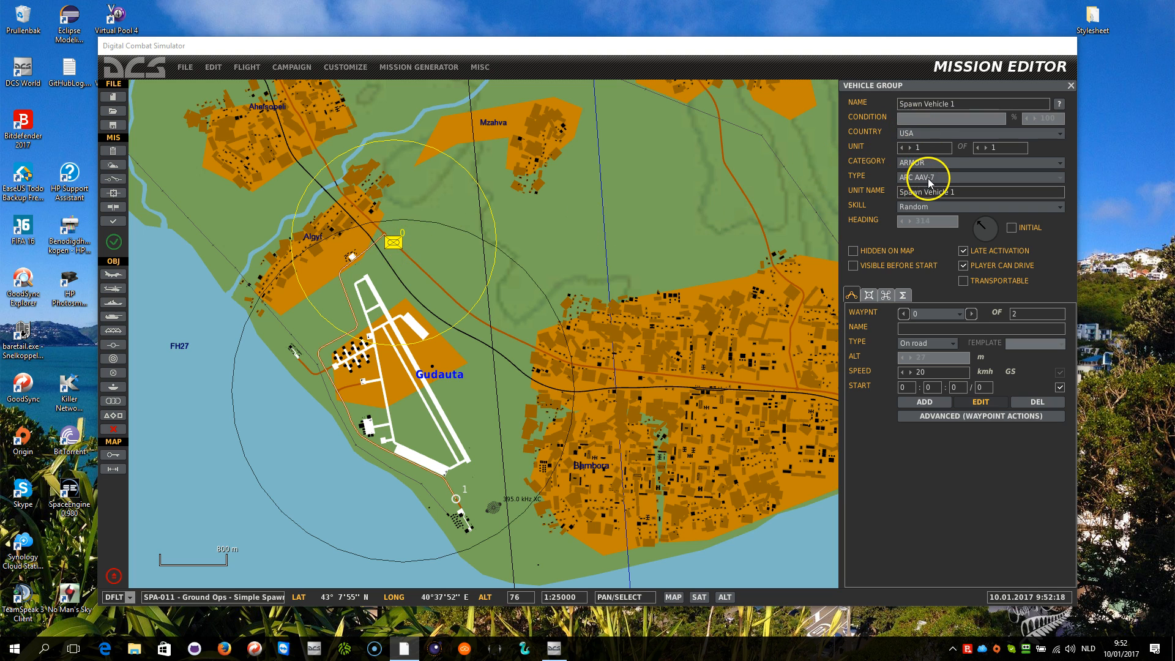
pyautogui.moveTo(914, 115)
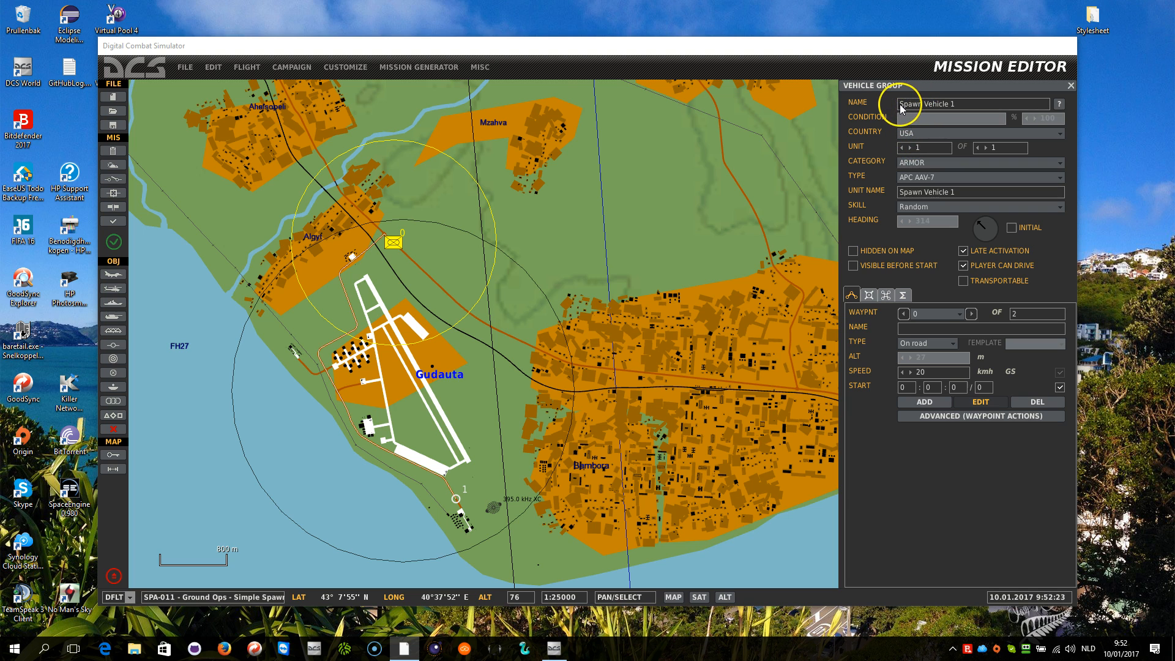
pyautogui.moveTo(964, 110)
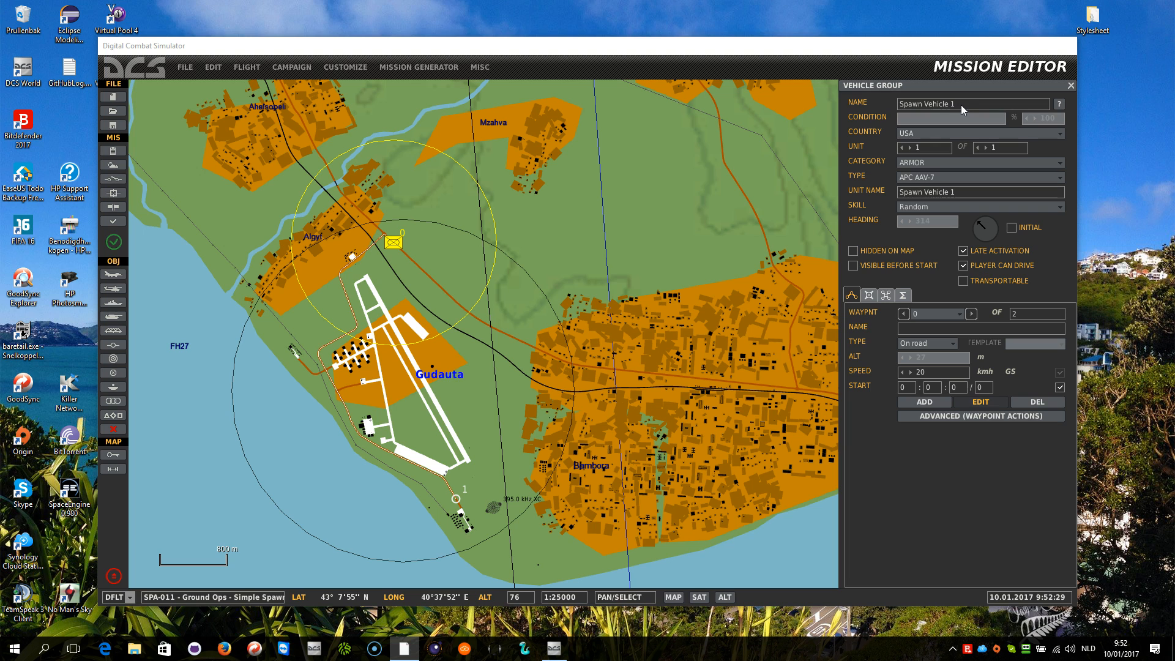
pyautogui.moveTo(461, 258)
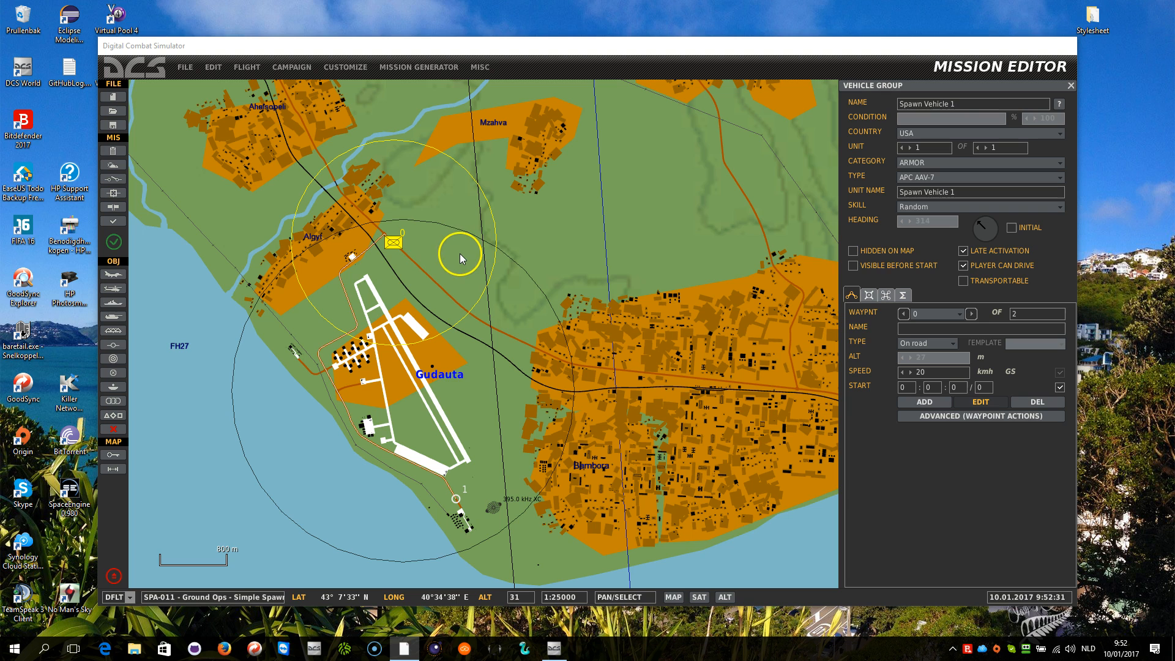
# Step: Collapse and re-expand Moose Test Missions to reveal the SPA-010 to SPA-120 spawning missions
pyautogui.moveTo(461, 254); pyautogui.dragTo(401, 247)
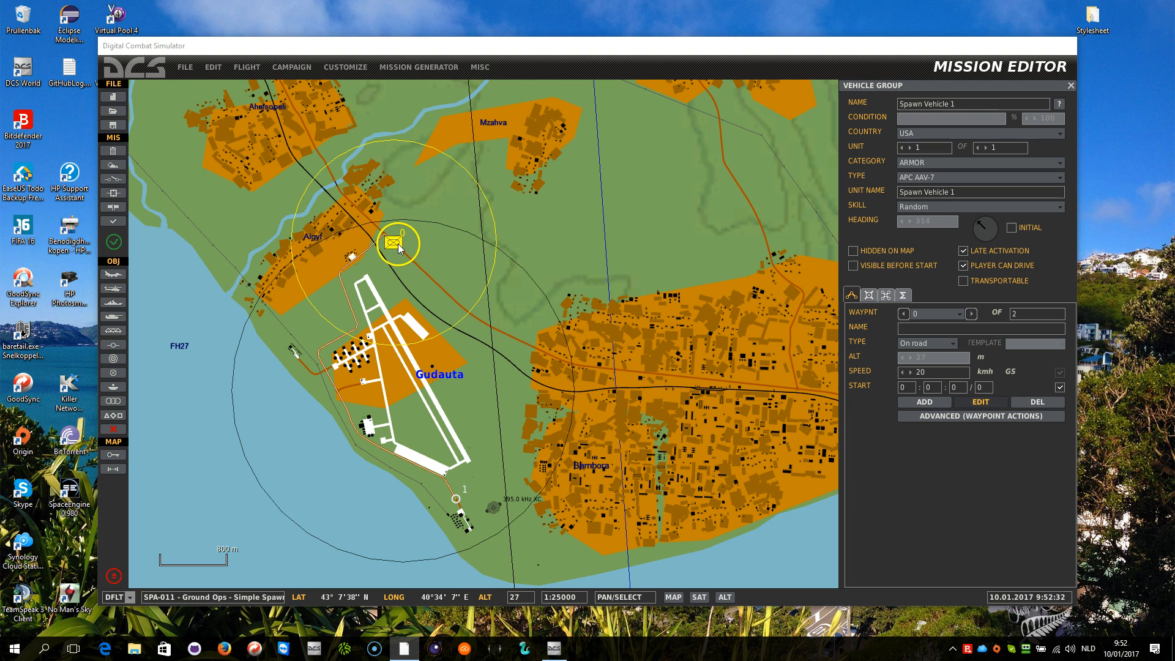
pyautogui.moveTo(400, 244); pyautogui.dragTo(394, 243)
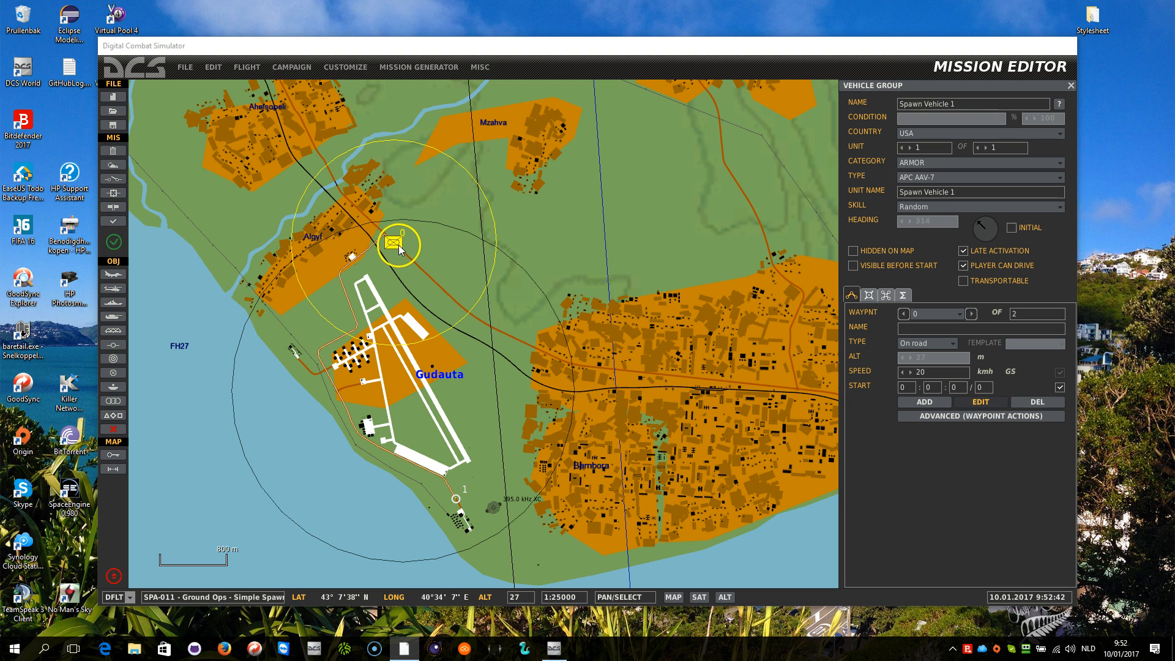
pyautogui.moveTo(401, 244); pyautogui.dragTo(326, 356)
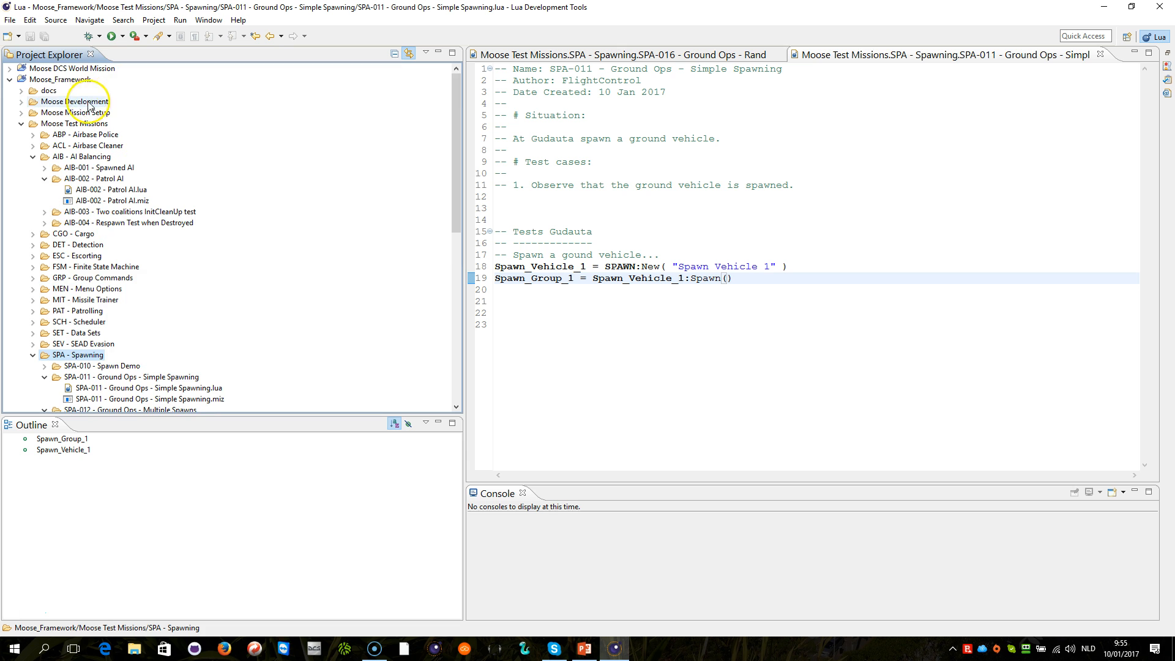
pyautogui.click(17, 123)
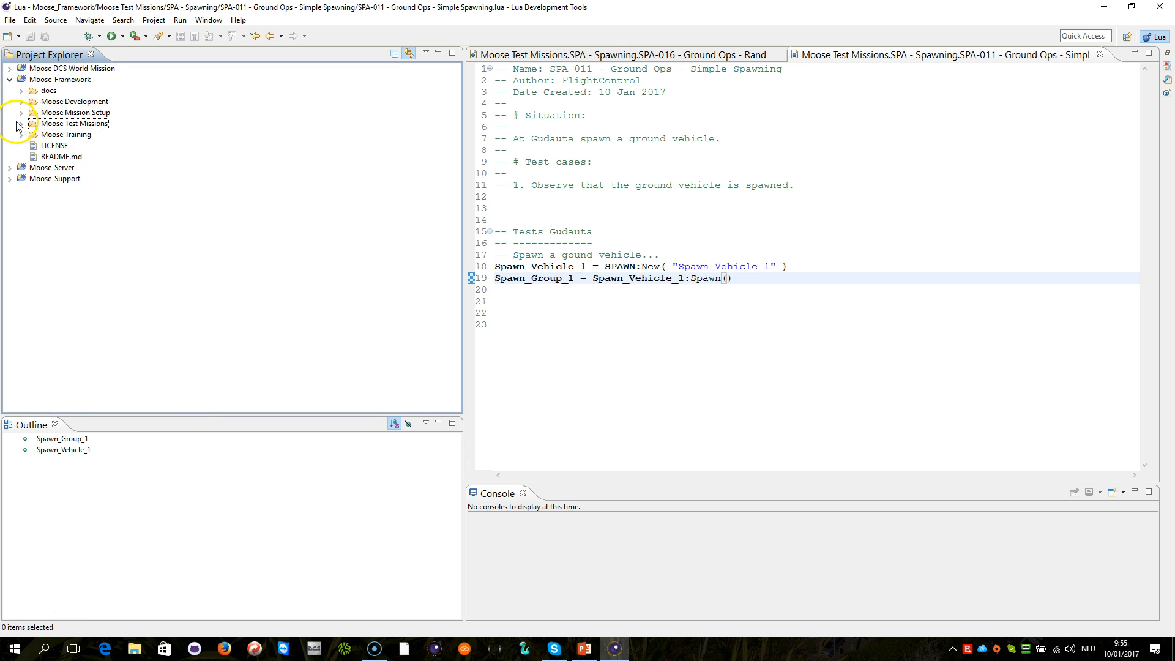
pyautogui.click(20, 123)
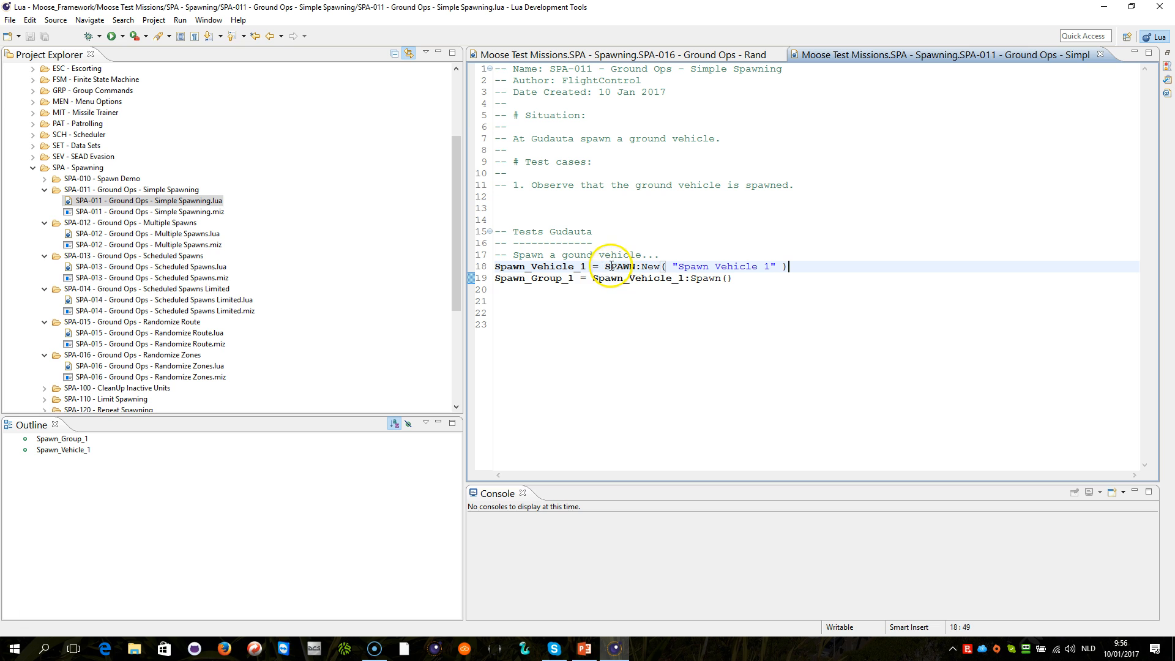
# Step: Highlight Spawn_Vehicle_1 and cut line 19 back to 'Spawn_Group_1 = Spawn_Vehicle_1'
pyautogui.doubleClick(620, 266)
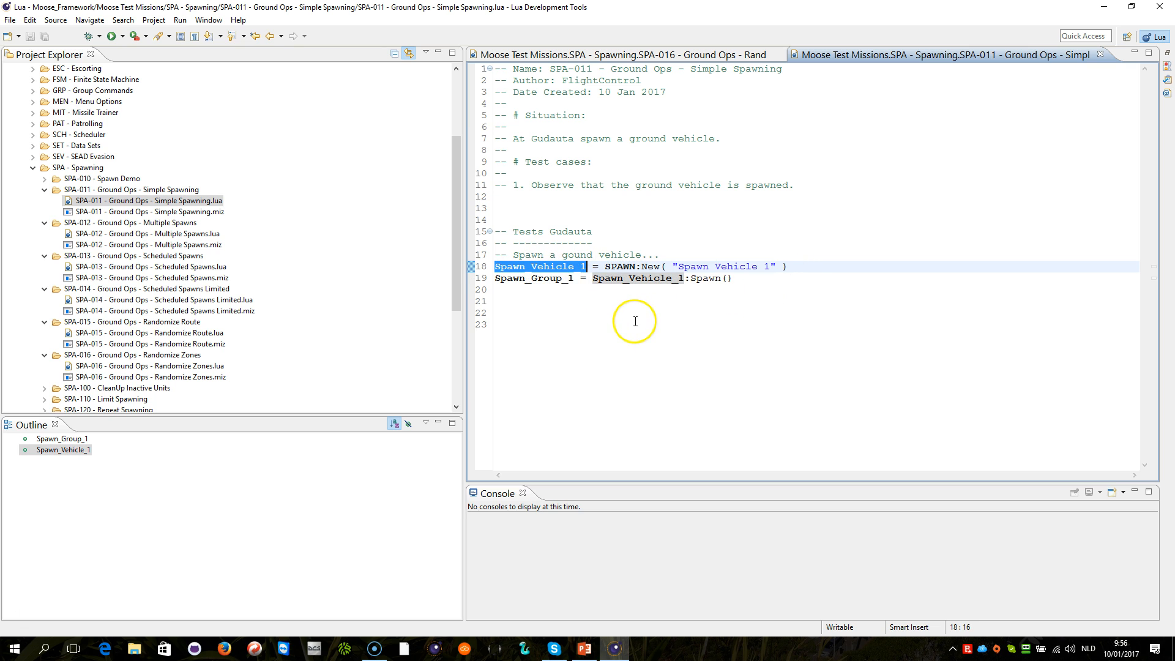
pyautogui.moveTo(559, 268)
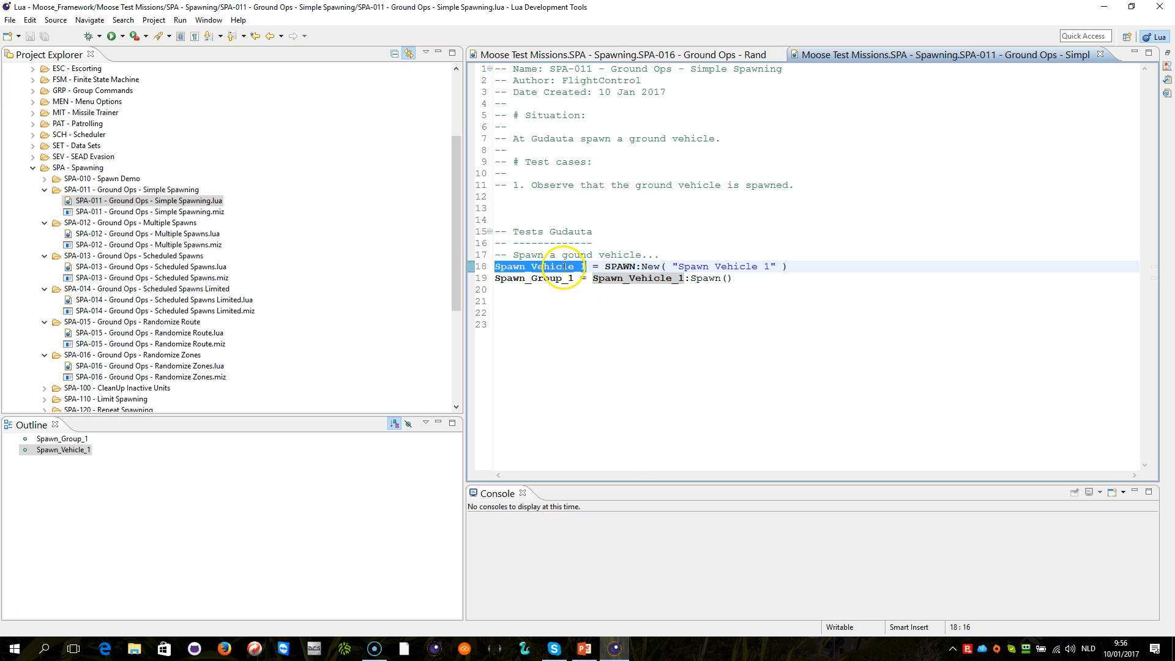
pyautogui.click(776, 307)
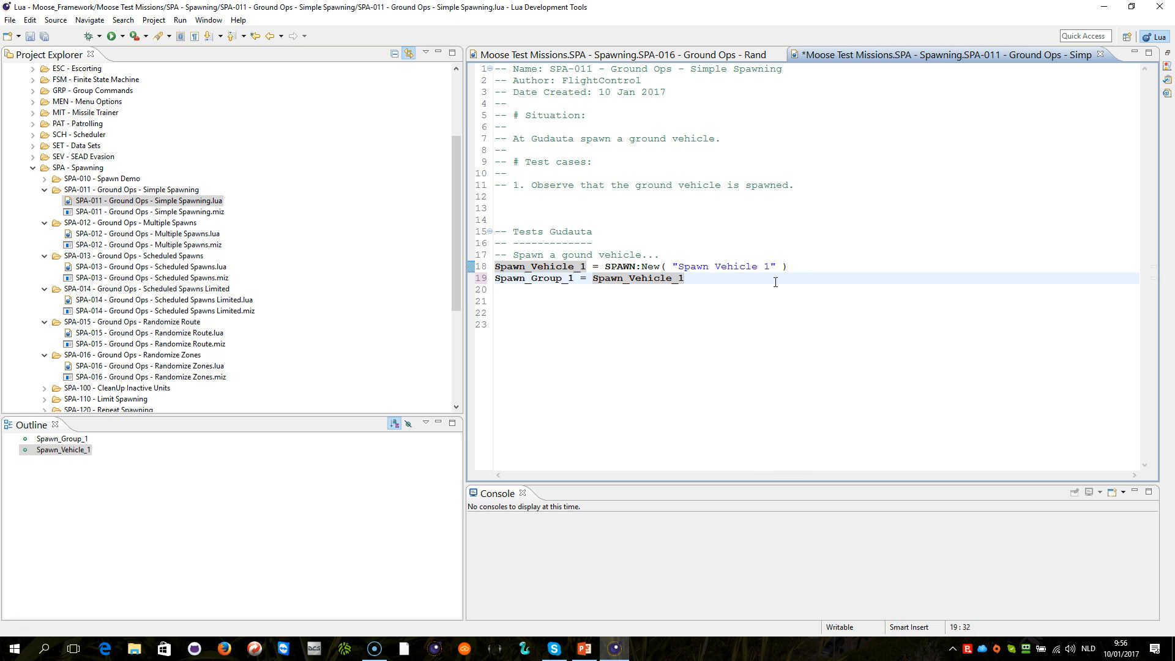
# Step: Retype ':Spawn' so line 19 reads 'Spawn_Group_1 = Spawn_Vehicle_1:Spawn()' and view its tooltip
pyautogui.write(':')
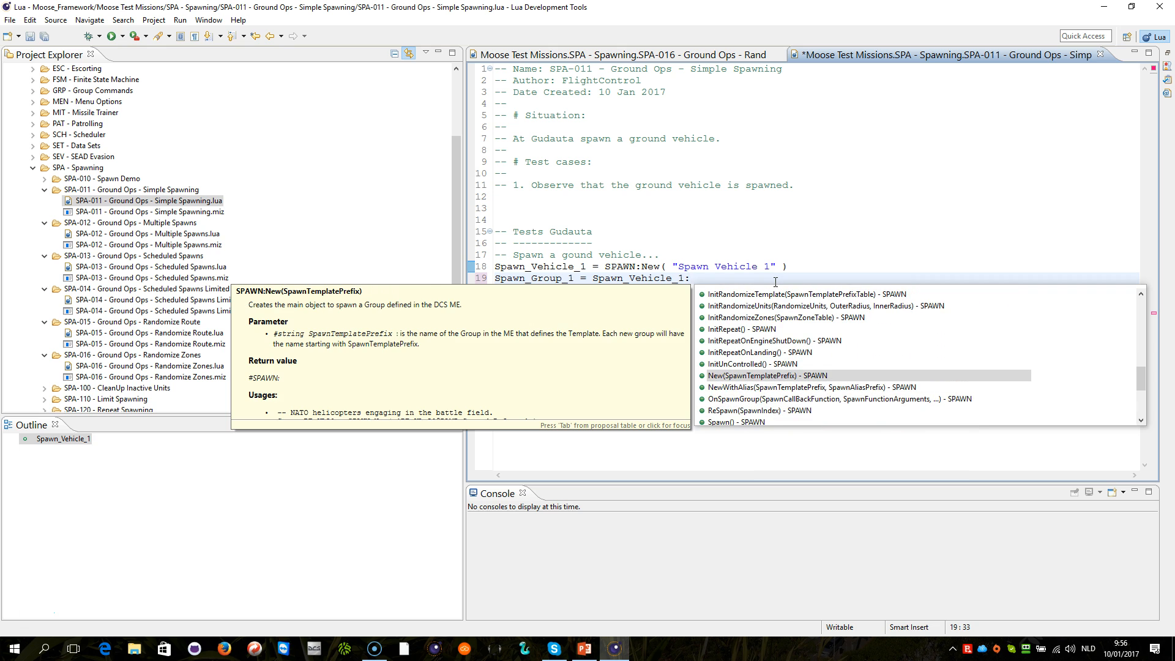
pyautogui.write('Spawn(')
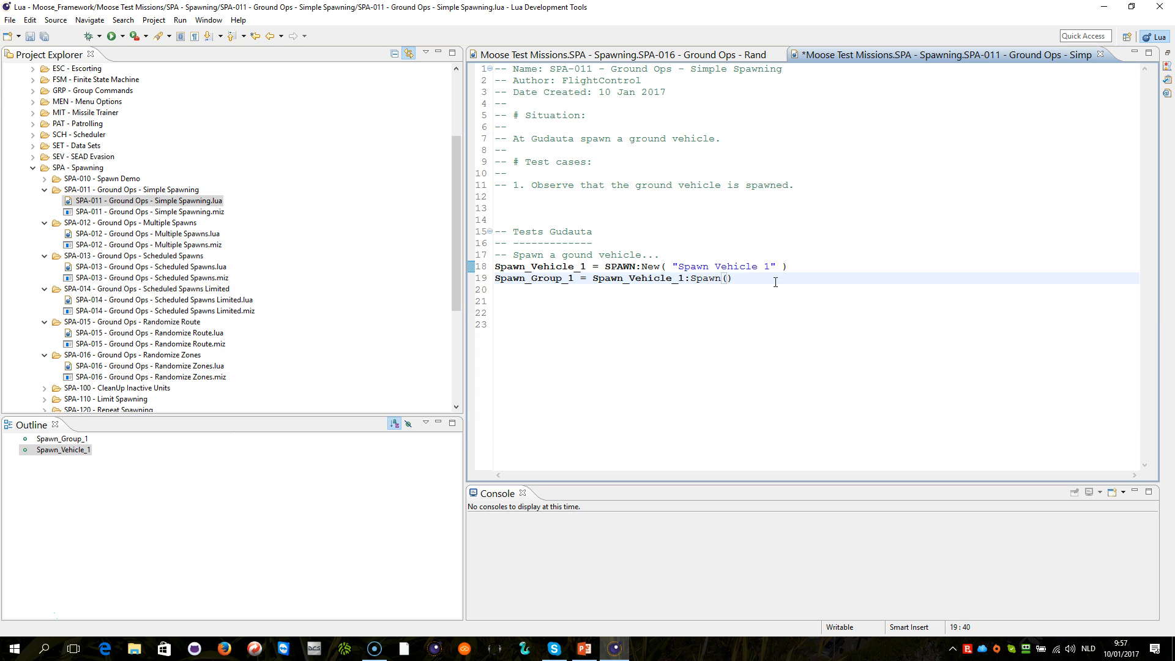
pyautogui.click(734, 279)
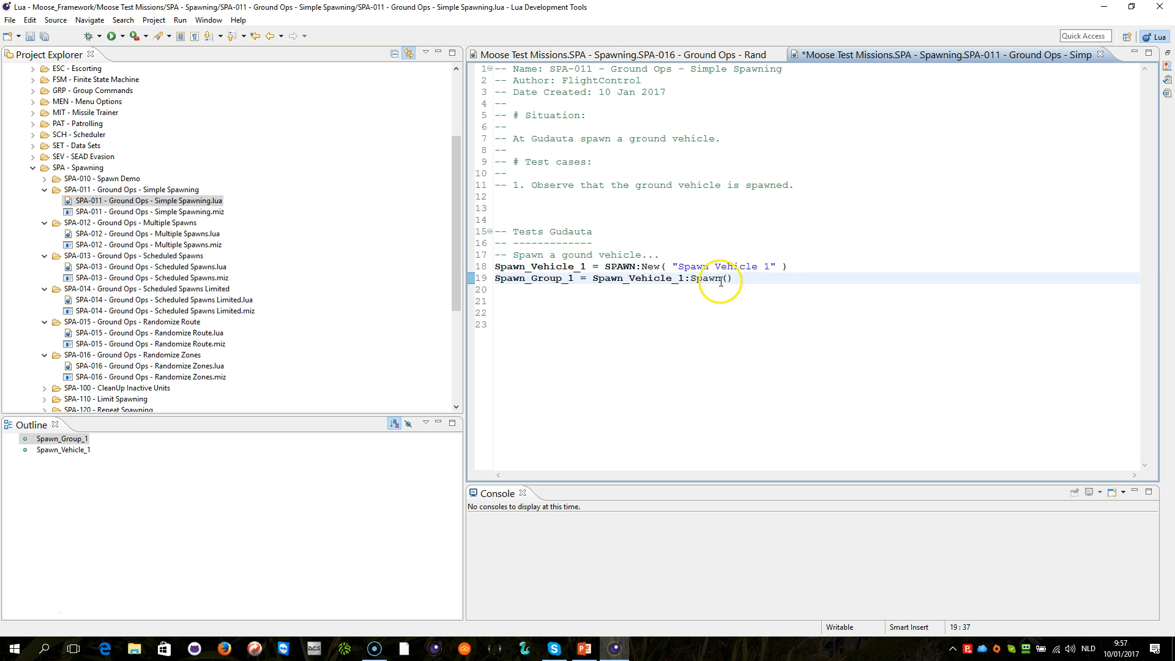
pyautogui.moveTo(718, 279)
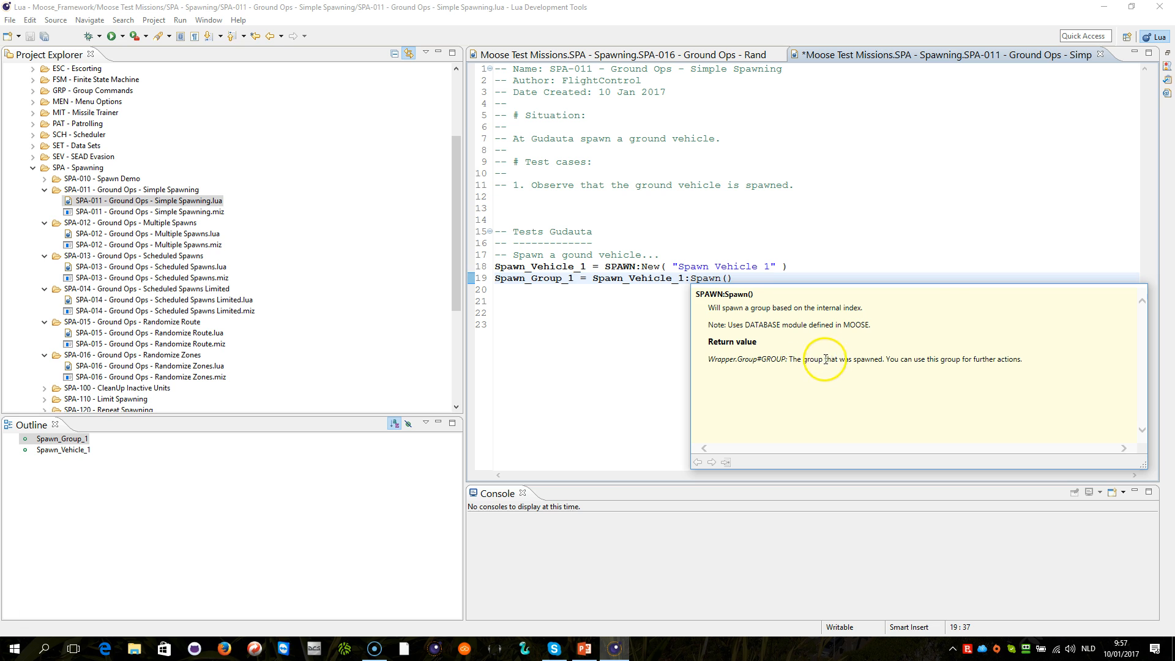
# Step: Dismiss the Spawn() tooltip and save the SPA-011 script with Ctrl+S
pyautogui.click(772, 268)
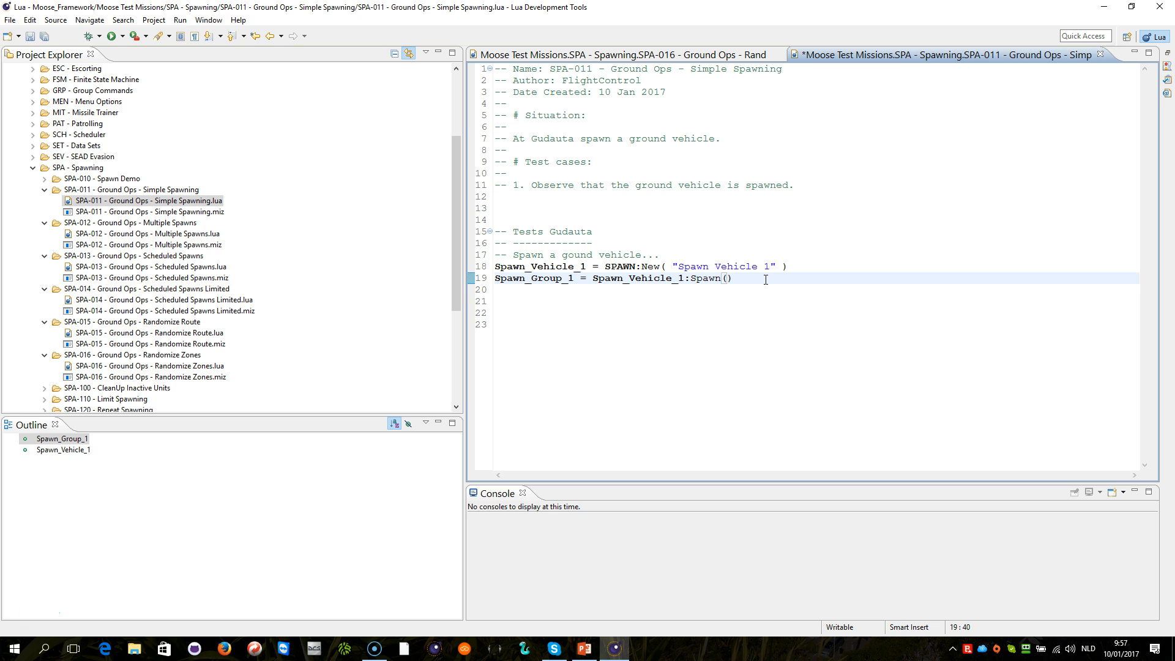
pyautogui.press('ctrl+s')
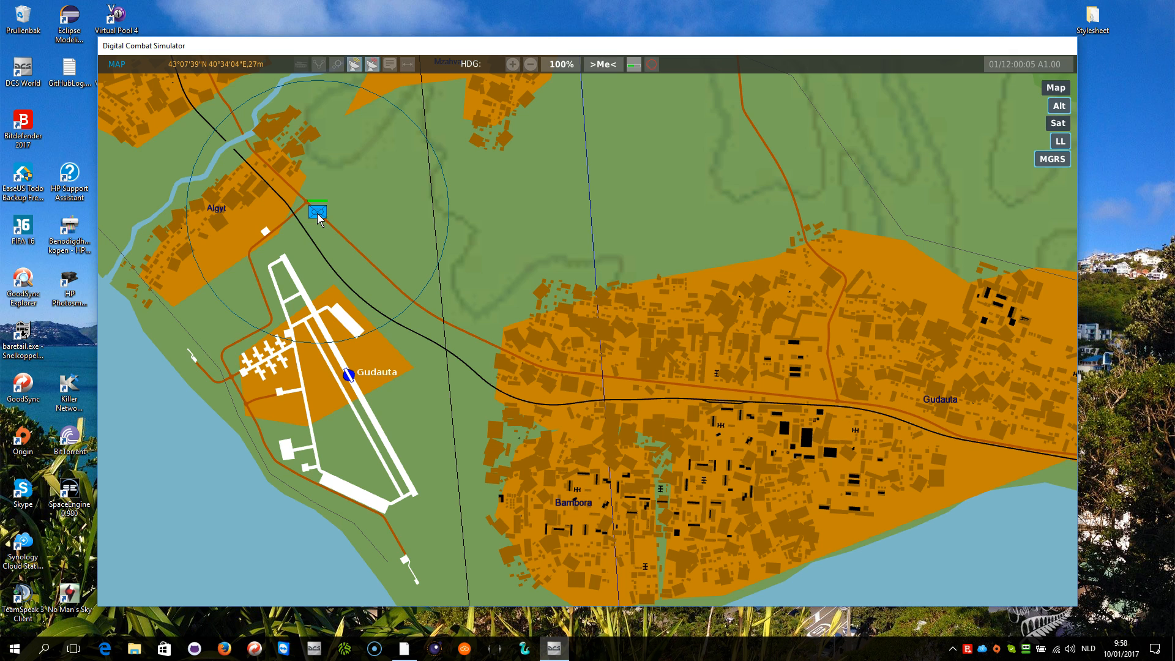
# Step: Open the info panel for Spawn Vehicle 1#001, the USA APC AAV-7 group north of Gudauta
pyautogui.click(317, 213)
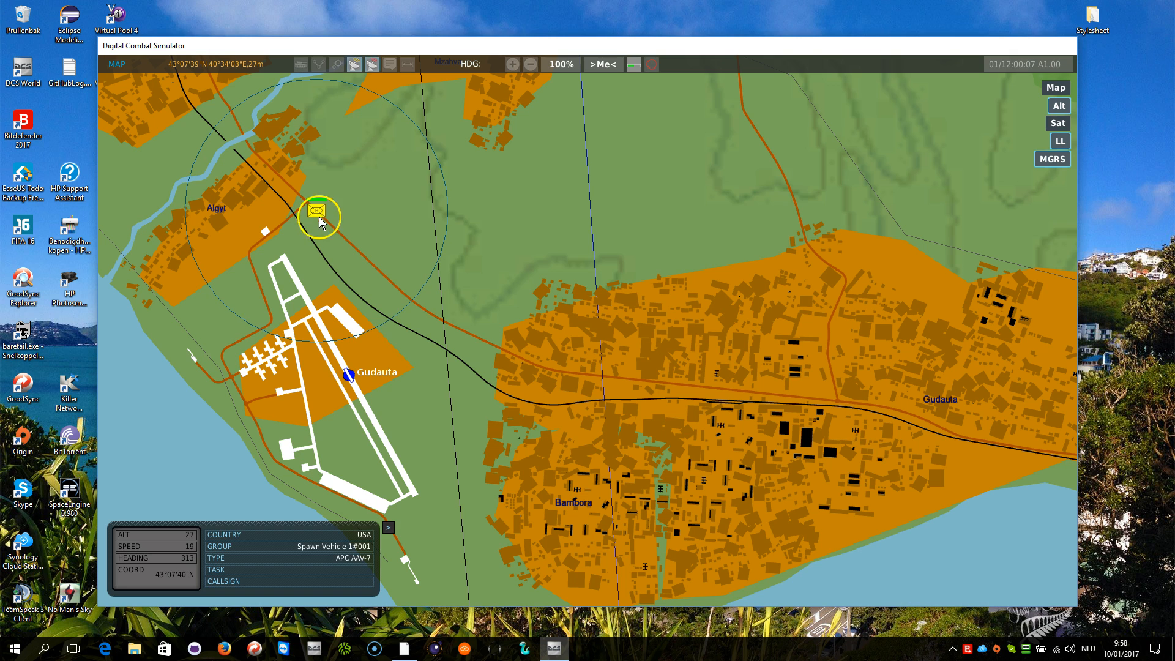